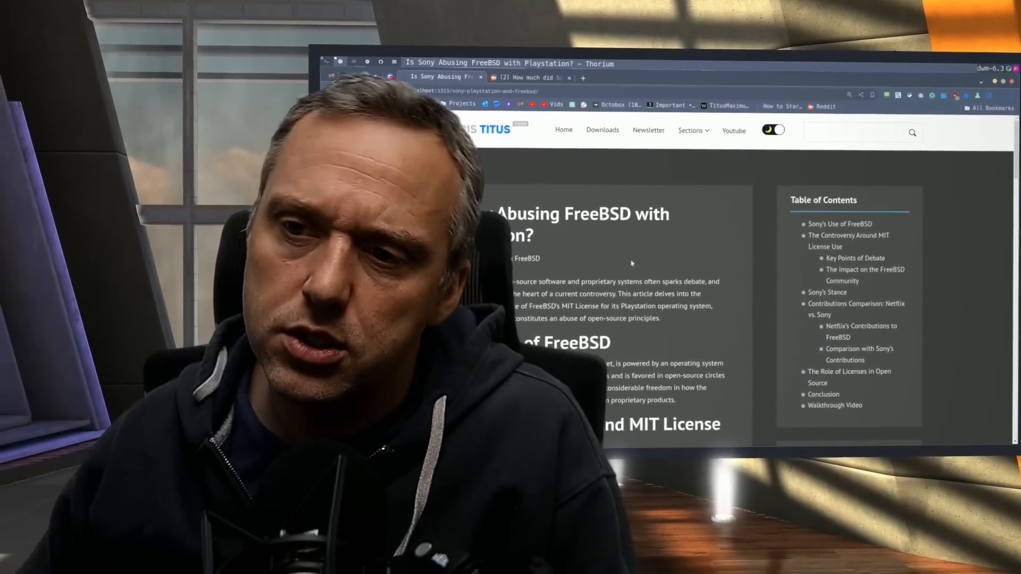
Scroll the Sony-FreeBSD article down to the 'Controversy Around MIT License' heading
scroll(down, 3)
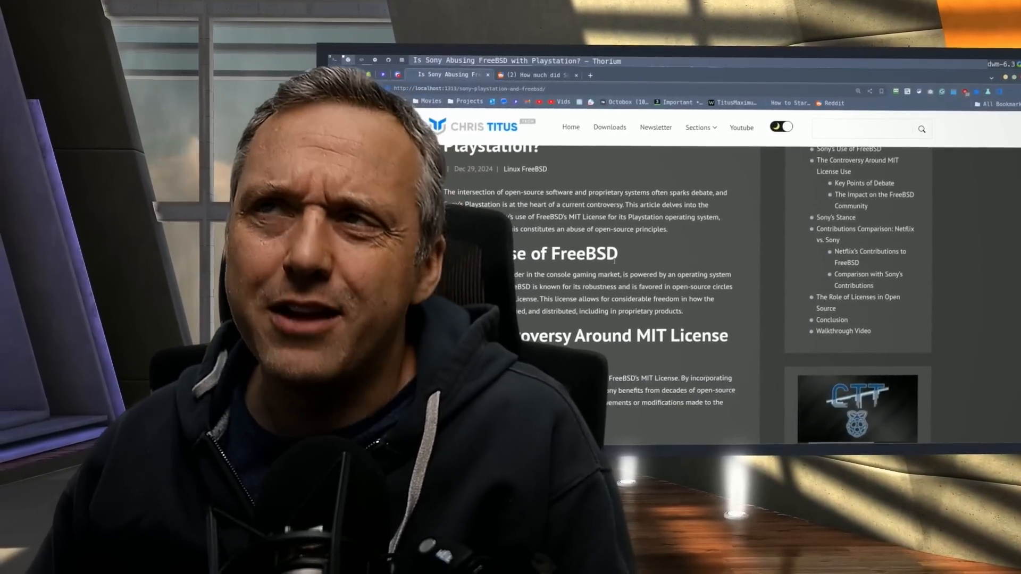
scroll(down, 3)
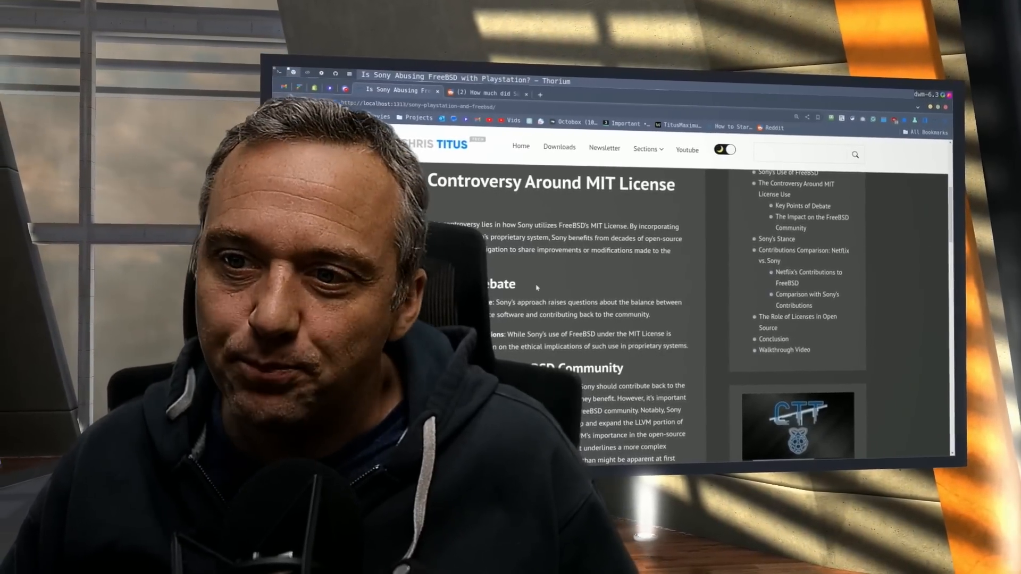
scroll(down, 3)
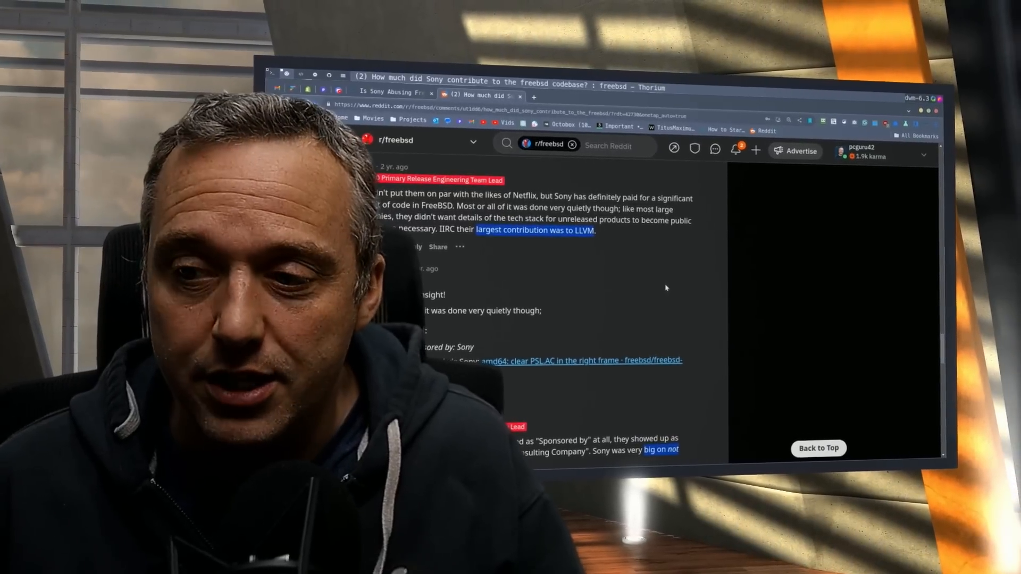
Read further Reddit replies on Sony's credited work, then return to the Sony-FreeBSD article tab
scroll(down, 3)
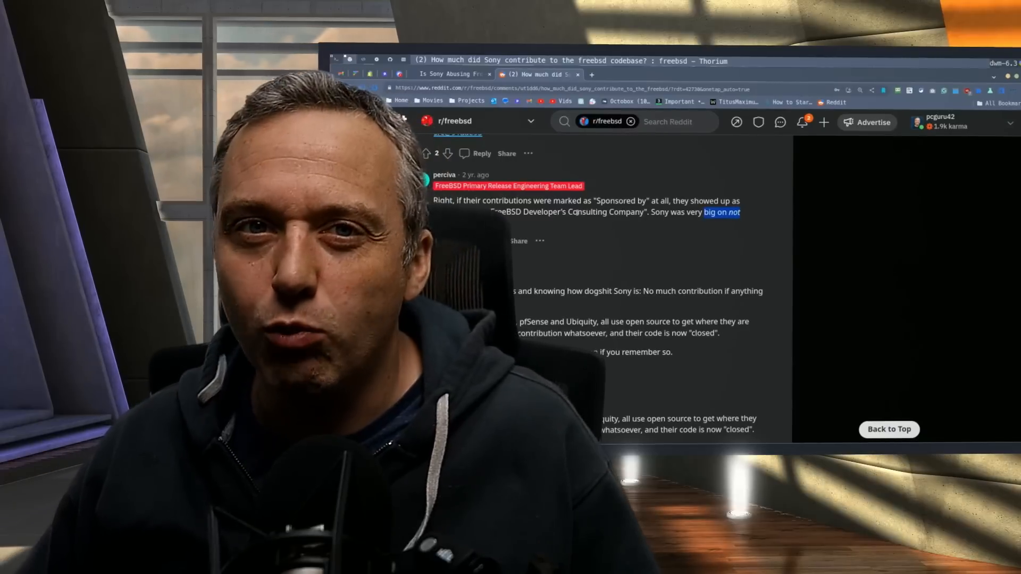
click(446, 74)
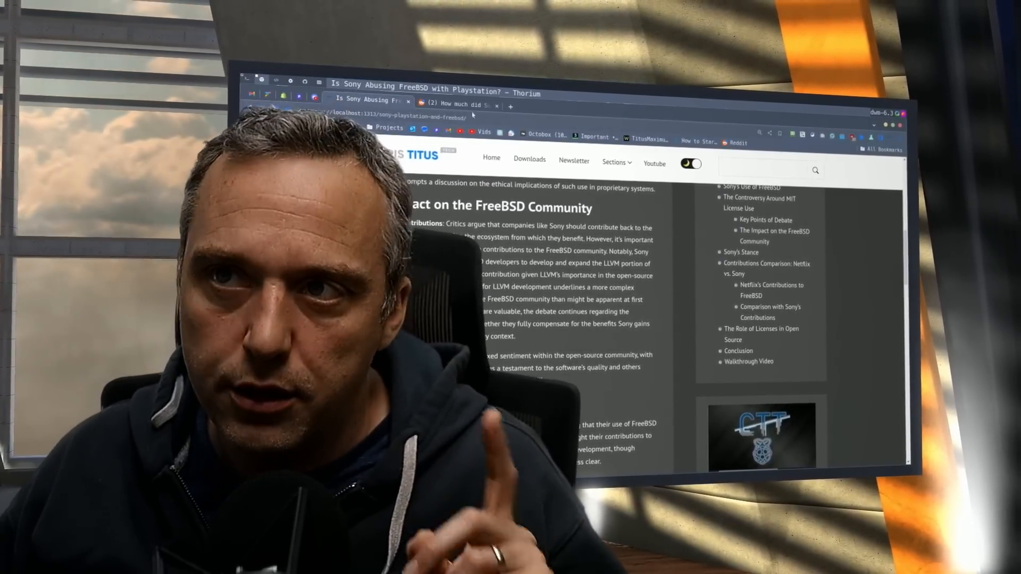
Switch back to the r/freebsd Reddit thread showing the LLVM contribution reply
click(456, 104)
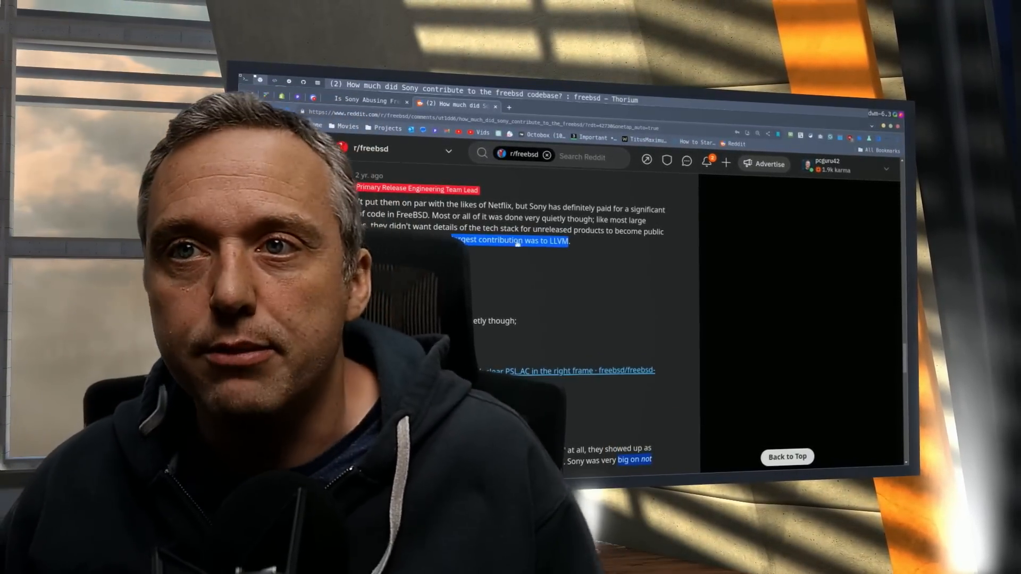
Switch back to the Sony-FreeBSD article at Sony's stance and the Netflix comparison
click(371, 98)
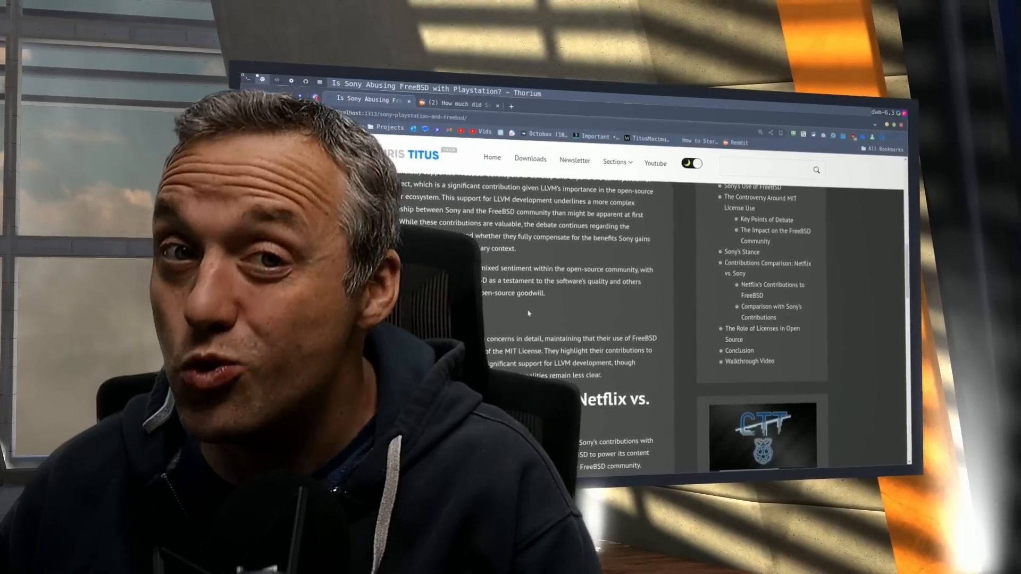
Scroll the article down to the Netflix's Contributions to FreeBSD section
scroll(down, 3)
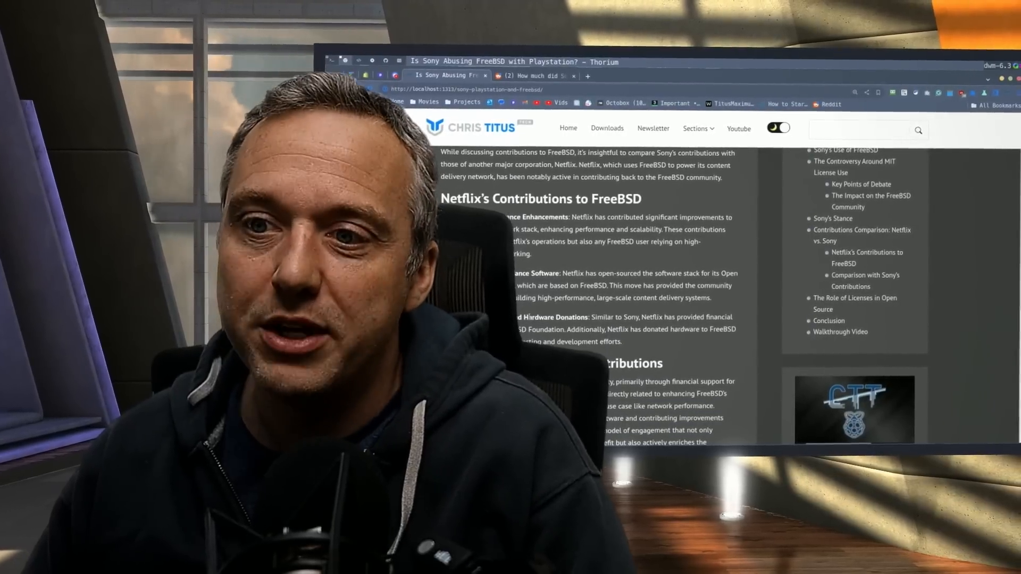
Scroll down through the Sony contributions comparison to the open-source licenses section
scroll(down, 3)
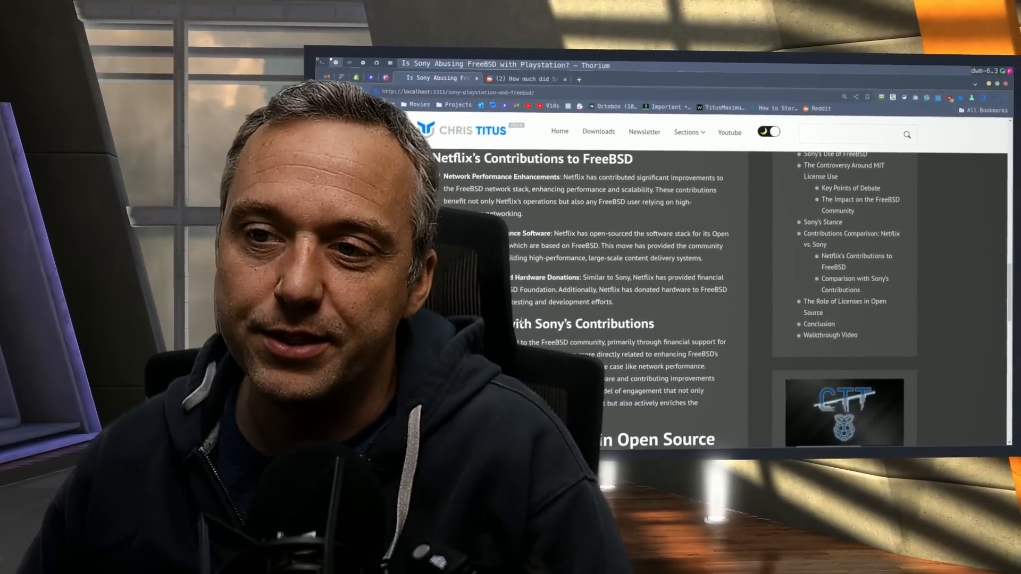